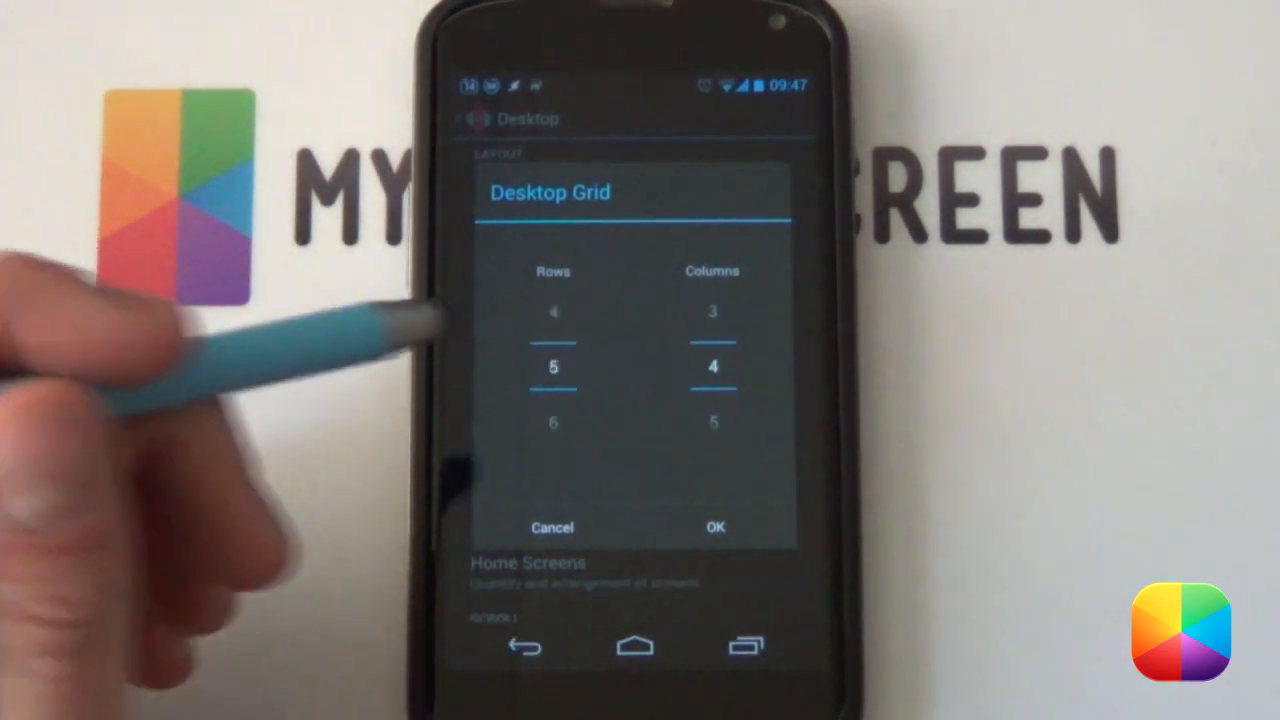
Confirm the 5-row by 4-column desktop grid and return to Nova Settings.
{"action": "left_click", "coordinate": [714, 528]}
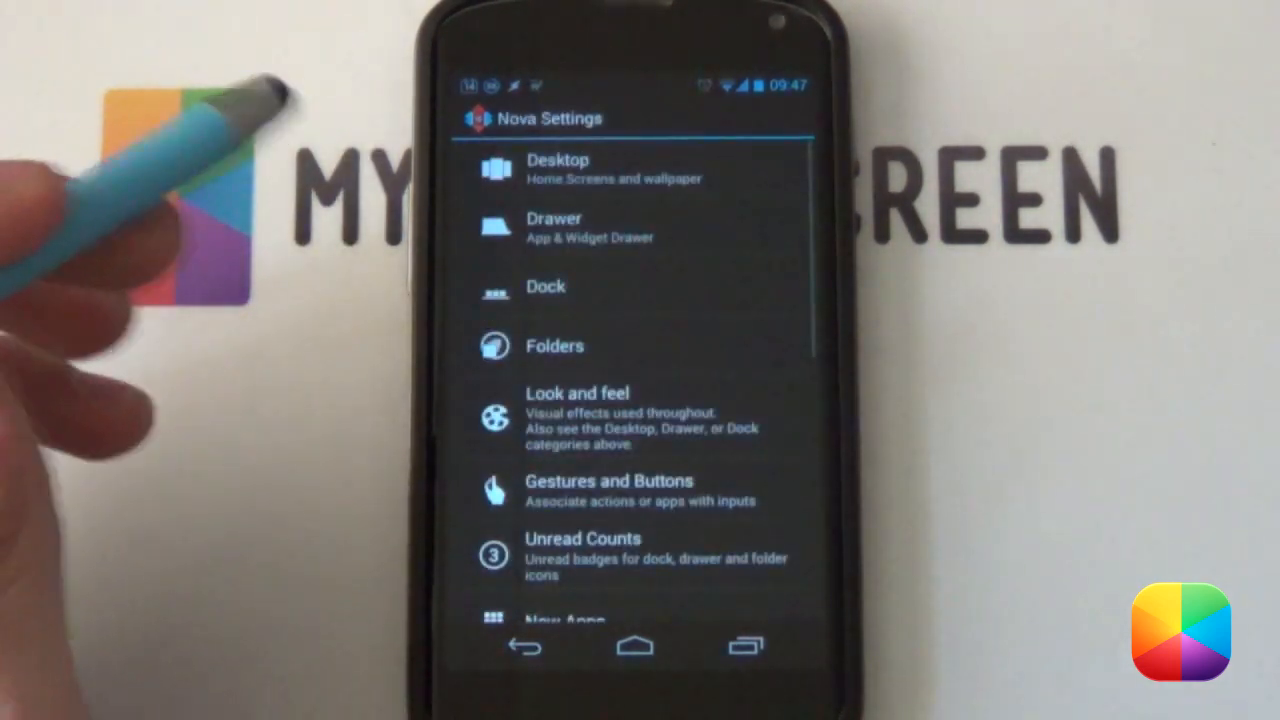
{"action": "left_click", "coordinate": [546, 288]}
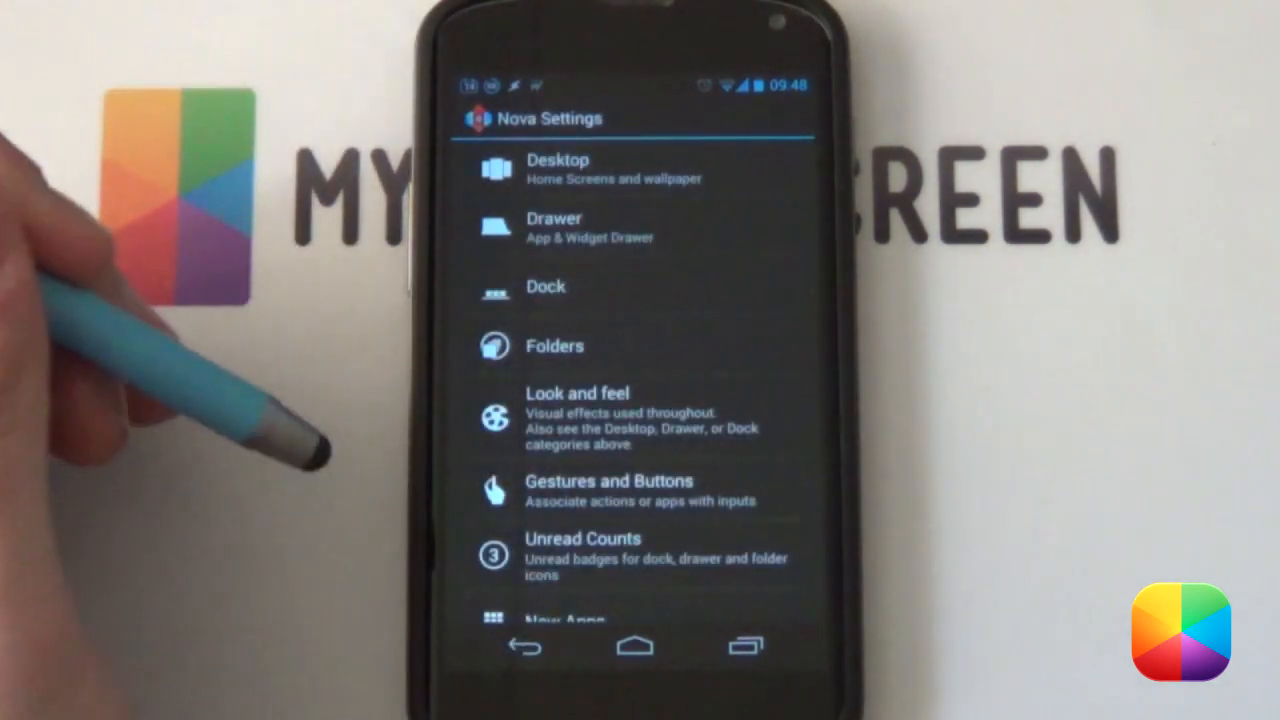
Scroll the Gestures and Buttons settings to verify Swipe up opens the App Drawer.
{"action": "scroll", "scroll_direction": "down", "scroll_amount": 3}
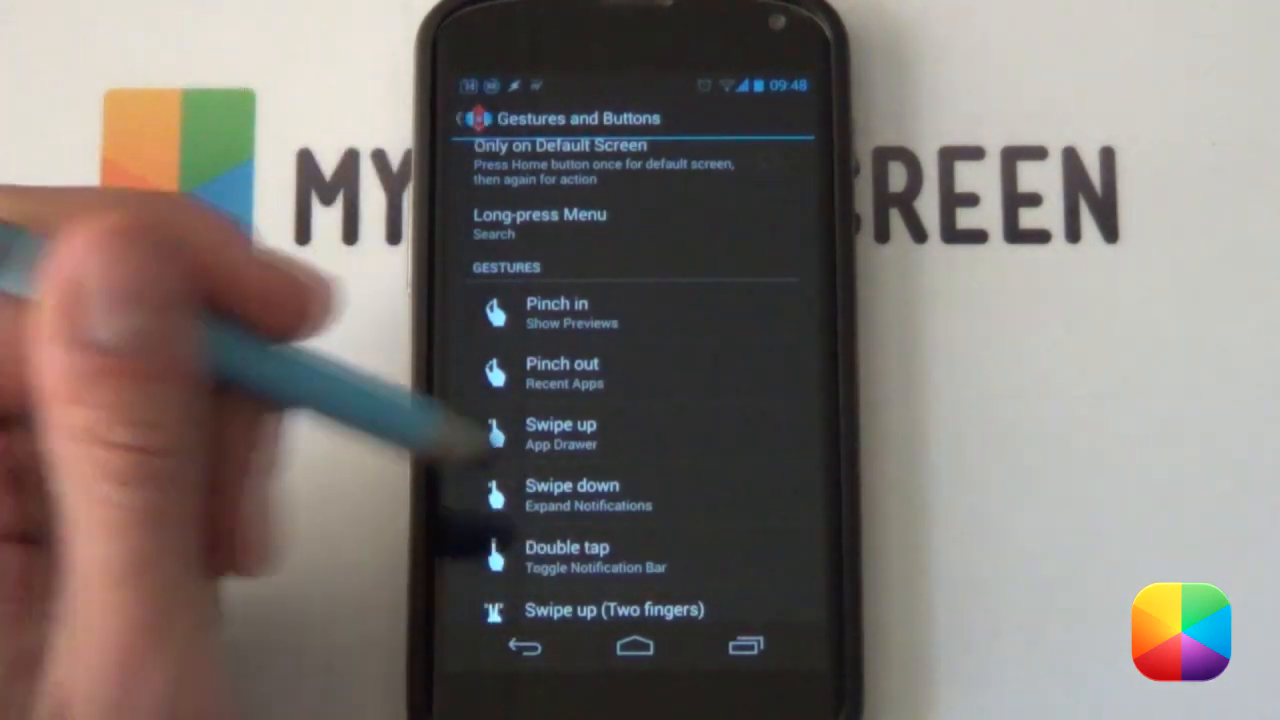
{"action": "scroll", "scroll_direction": "up", "scroll_amount": 3}
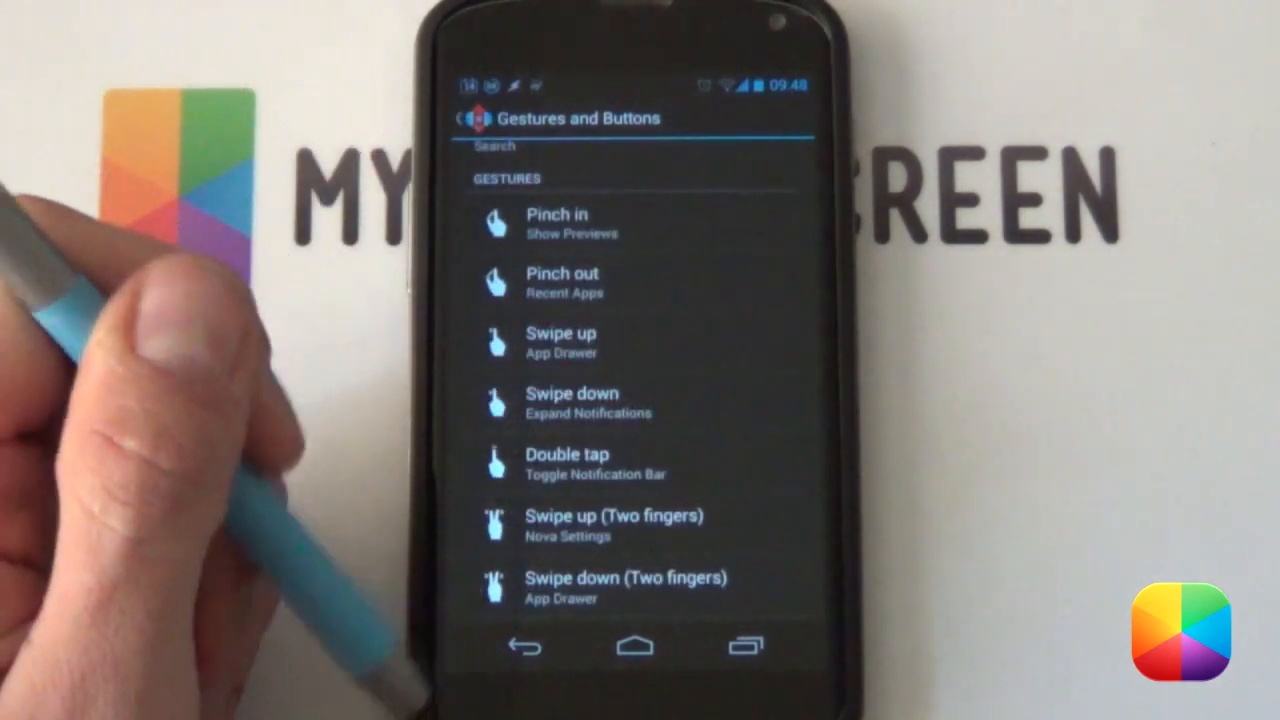